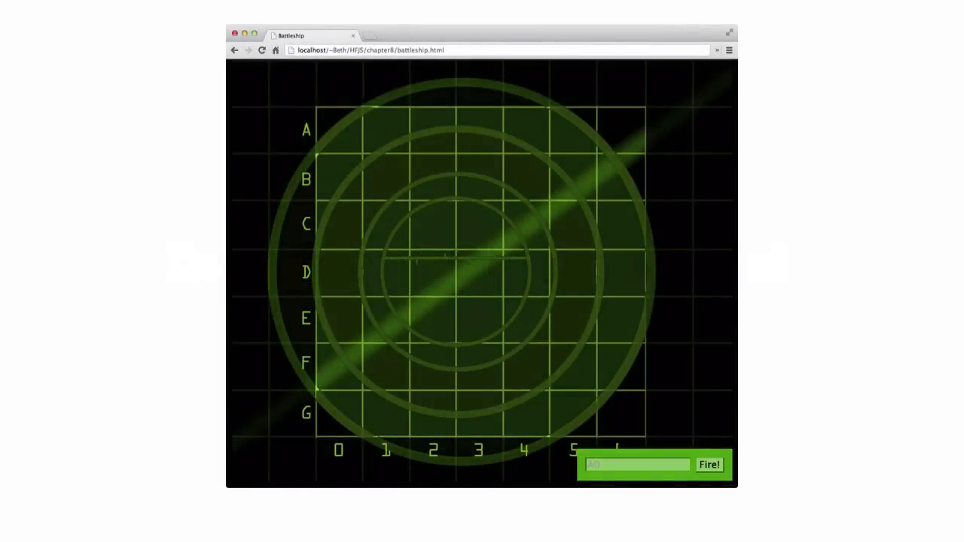
Step: Enter the guess B3 into the Battleship guess box
{"action": "type", "text": "B"}
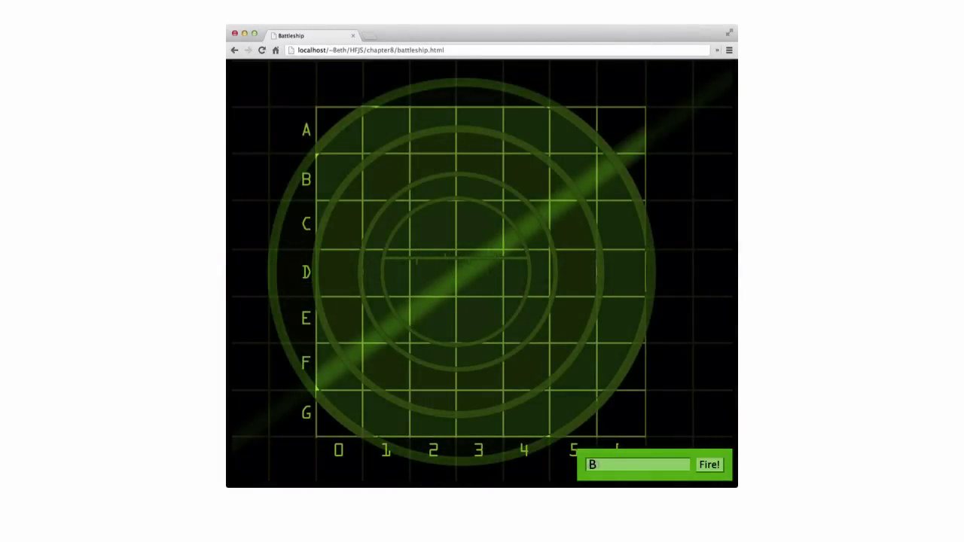
{"action": "type", "text": "3"}
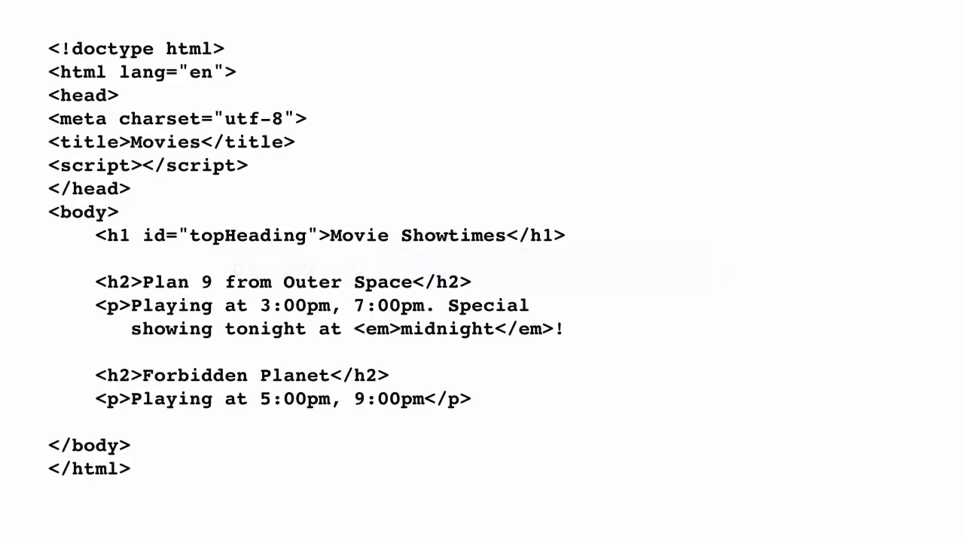
Step: Advance to the Movies HTML slide whose h1 has id topHeading
{"action": "double_click", "coordinate": [226, 235]}
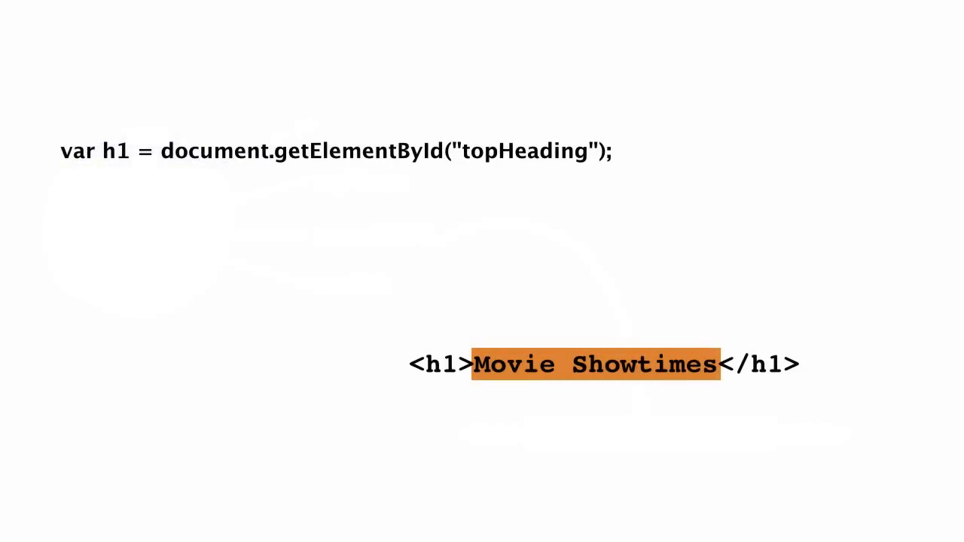
Step: Add the line h1.innerHTML = "New Hea… beneath the getElementById call
{"action": "type", "text": "h1.innerHTML = \"New Hea"}
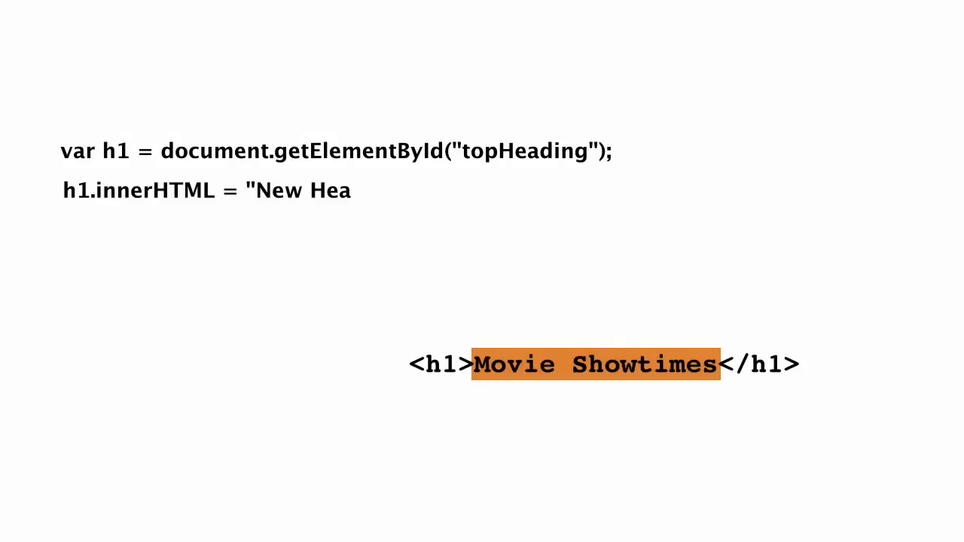